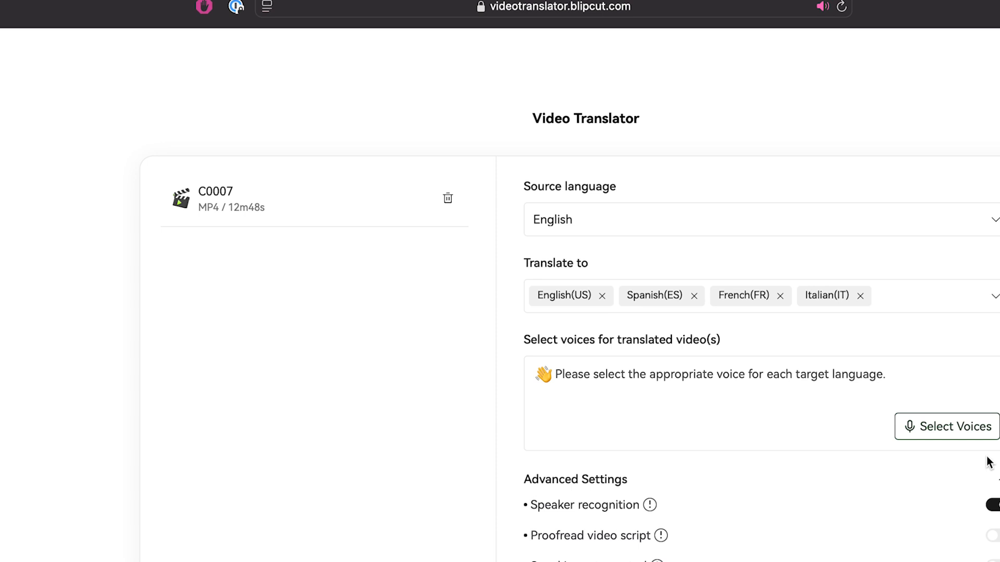
Play the preview clip of the second Synthesia avatar, the woman in red.
{"action": "left_click", "coordinate": [351, 5]}
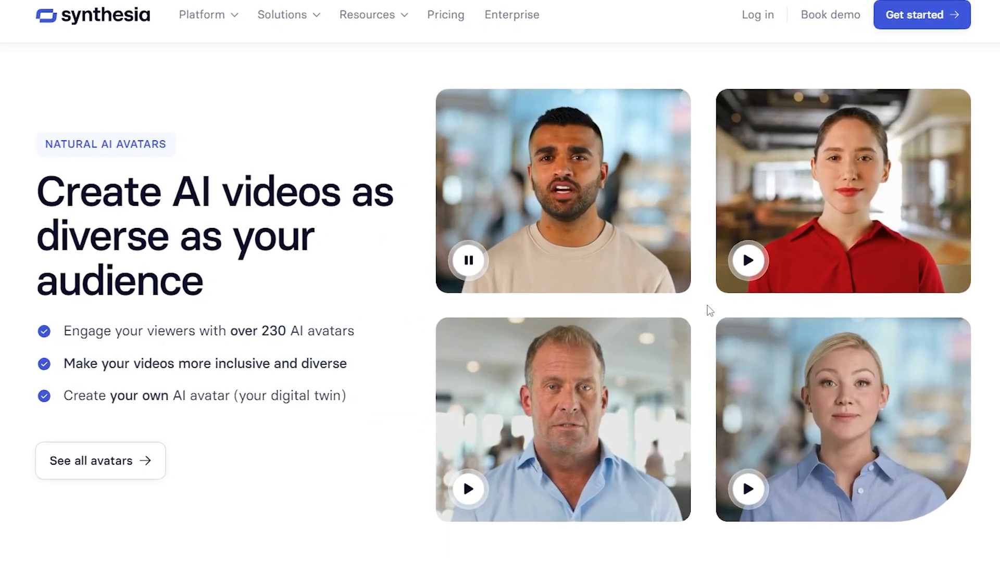
{"action": "left_click", "coordinate": [746, 260]}
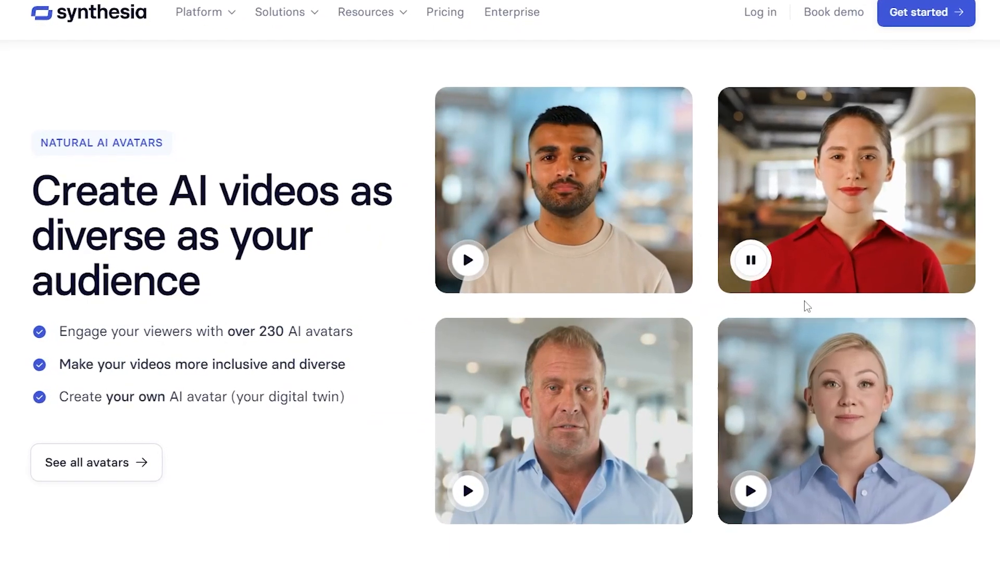